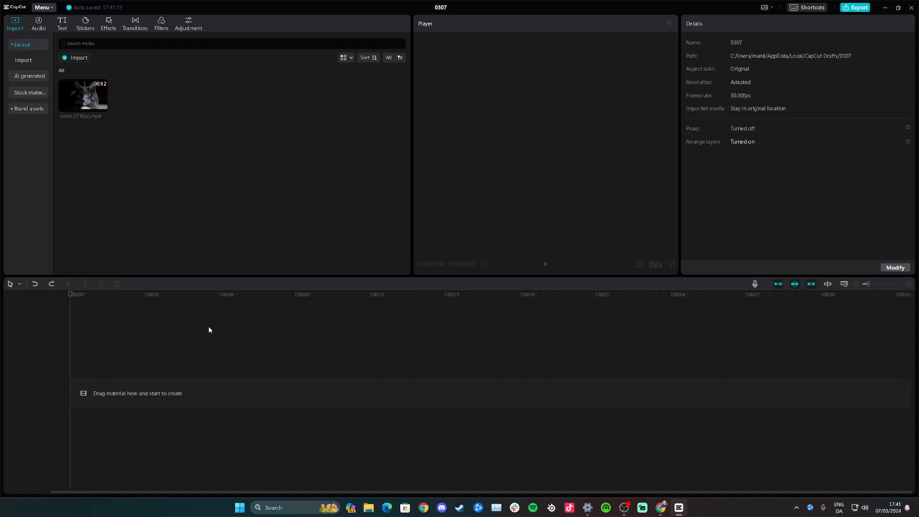
{"action": "mouse_move", "coordinate": [167, 248]}
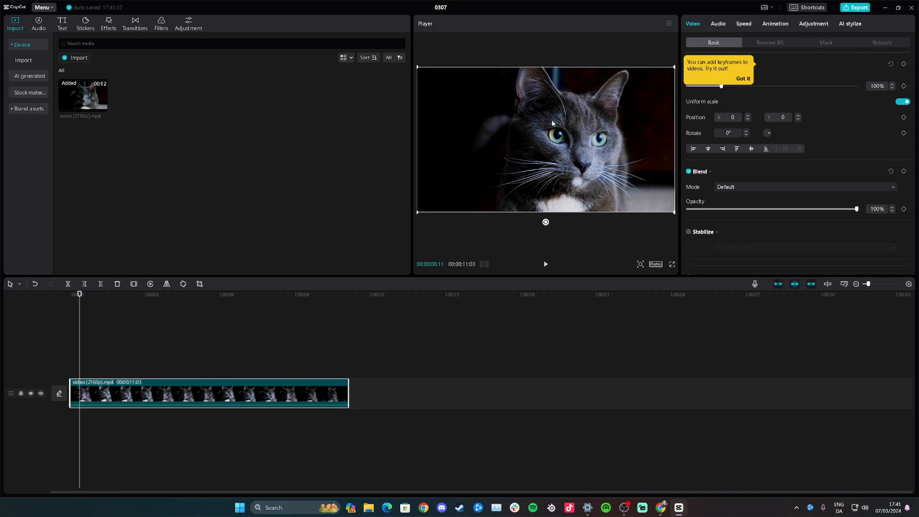
{"action": "mouse_move", "coordinate": [74, 293]}
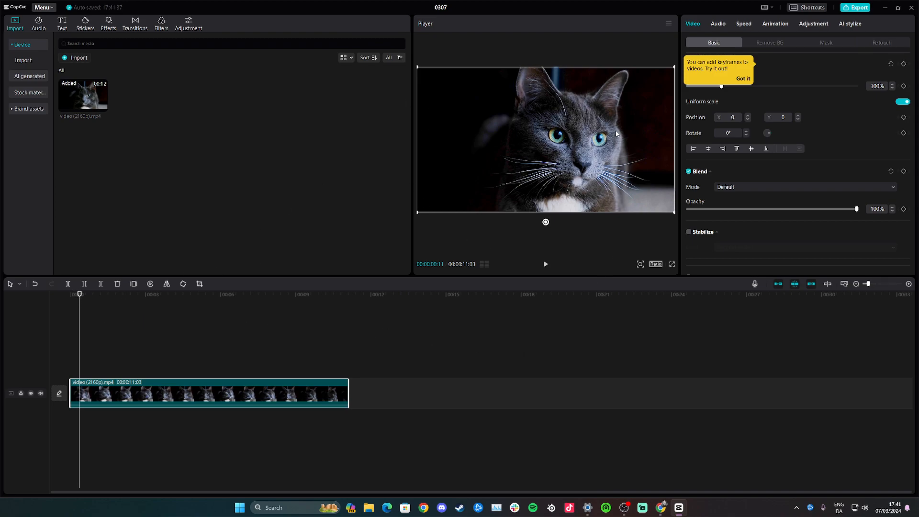
{"action": "mouse_move", "coordinate": [661, 39]}
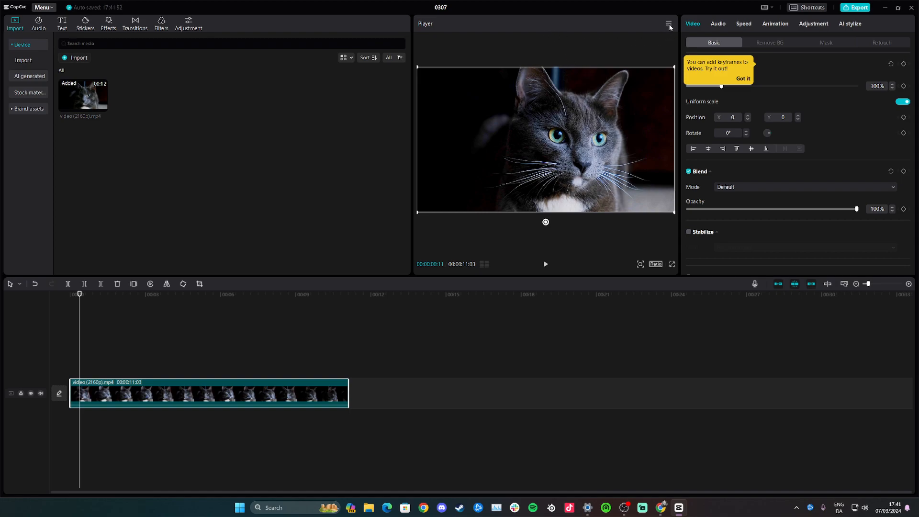
Open Export still frames from the Player panel's menu, set to PNG at 1080P
{"action": "left_click", "coordinate": [668, 23]}
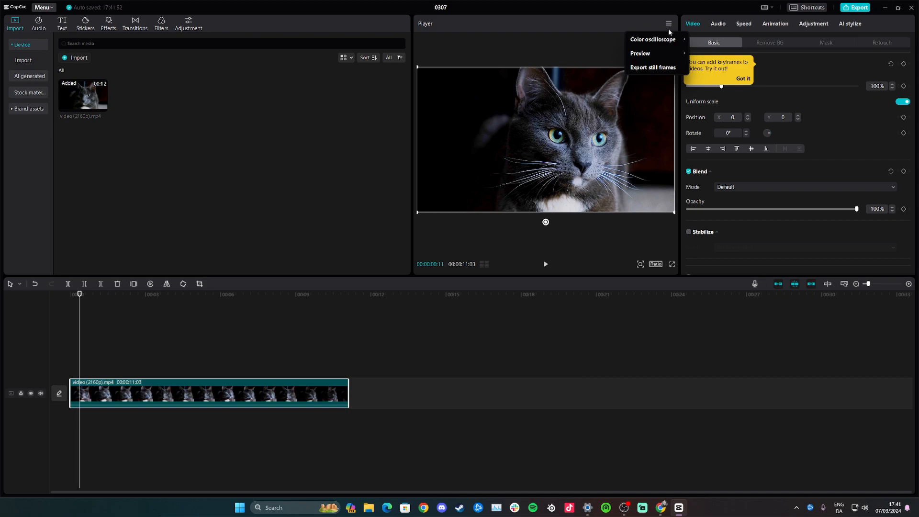
{"action": "mouse_move", "coordinate": [653, 67]}
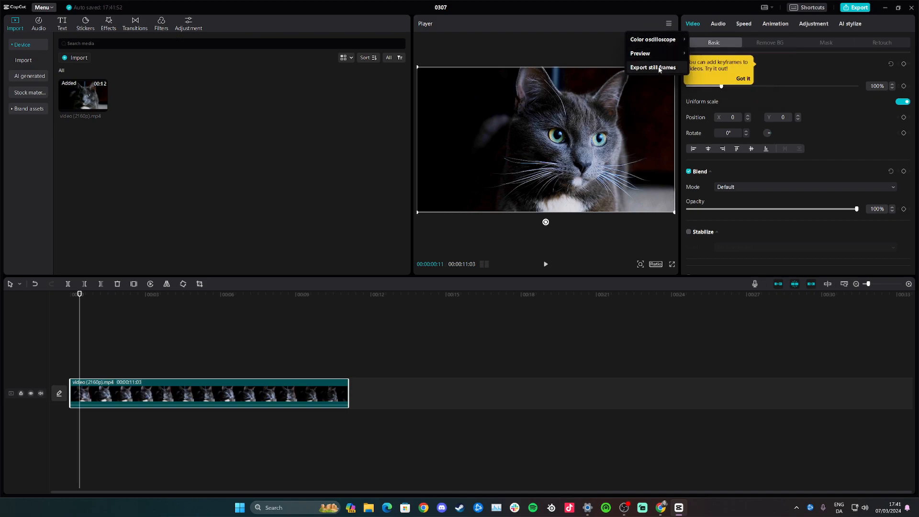
{"action": "left_click", "coordinate": [652, 67]}
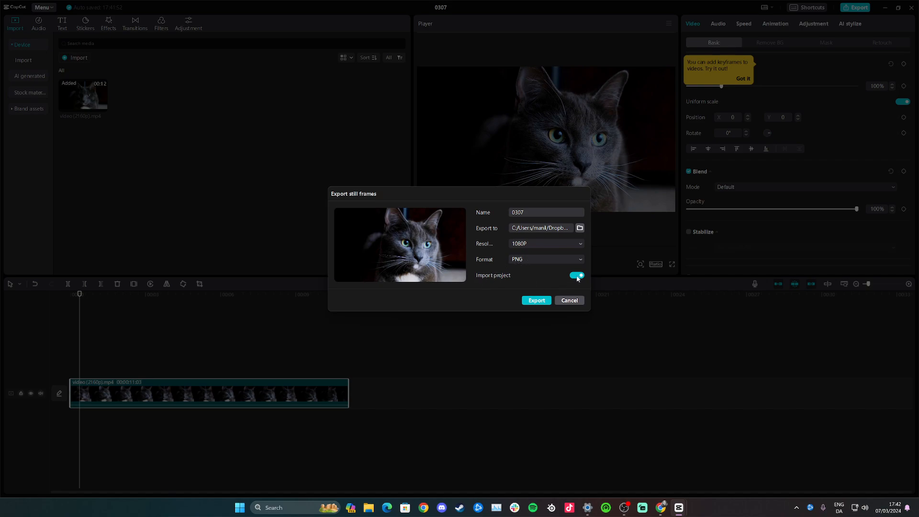
Export the frame as 0307.png into the media bin, then move to about four seconds
{"action": "left_click", "coordinate": [578, 276]}
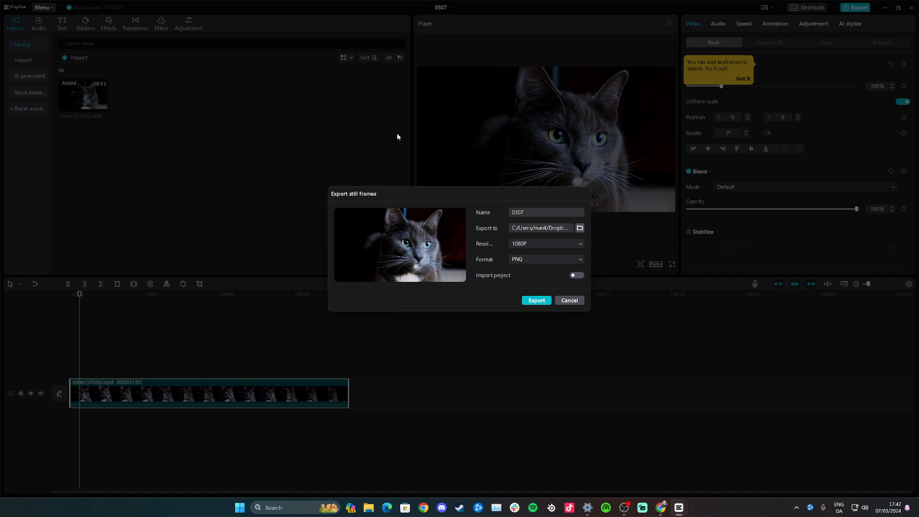
{"action": "mouse_move", "coordinate": [151, 101]}
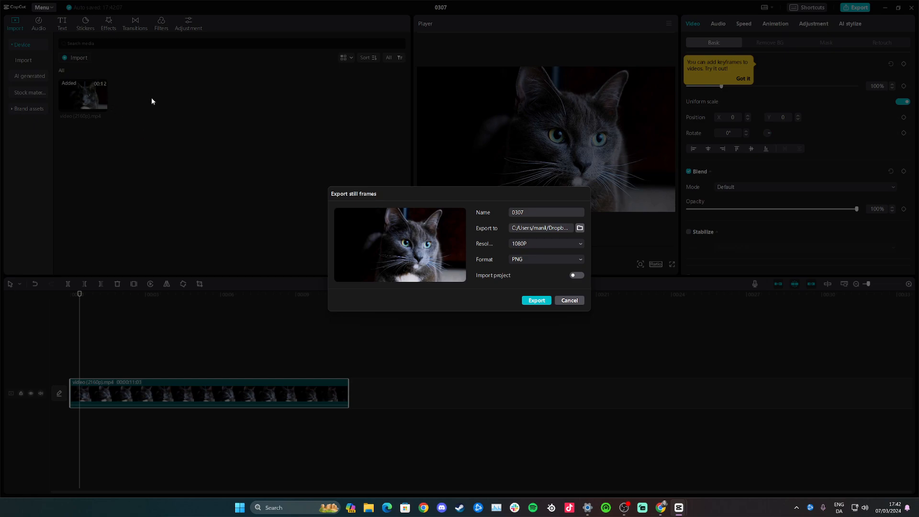
{"action": "mouse_move", "coordinate": [547, 279]}
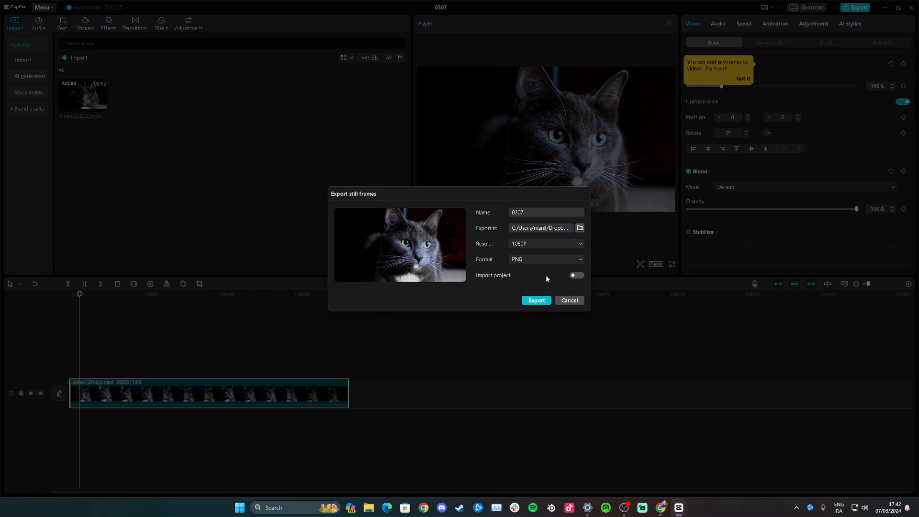
{"action": "left_click", "coordinate": [577, 276]}
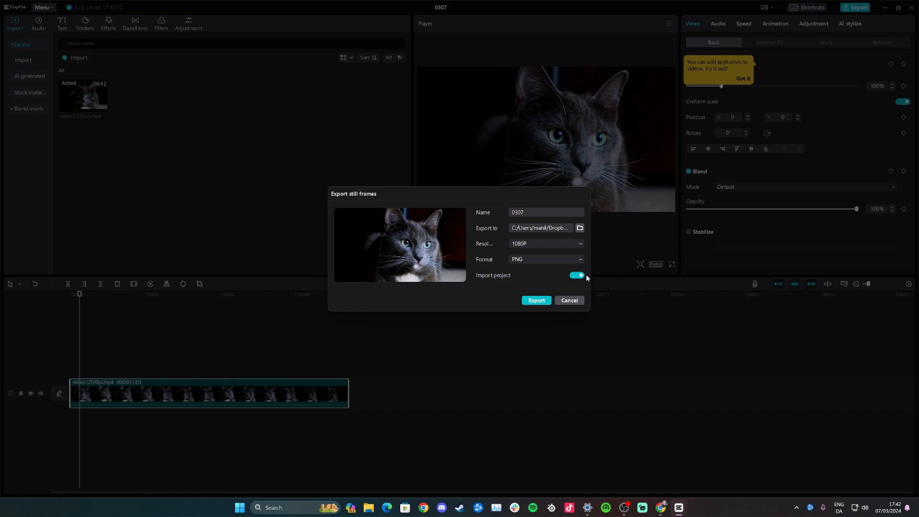
{"action": "mouse_move", "coordinate": [552, 296]}
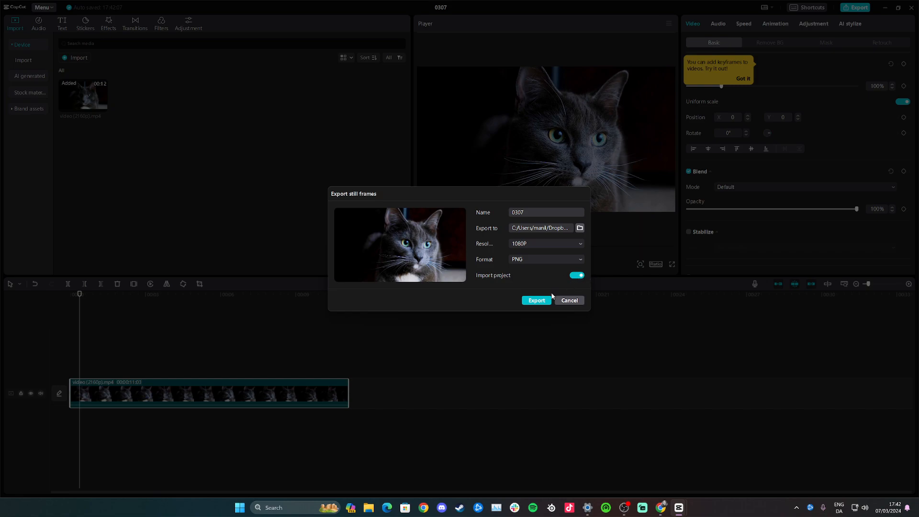
{"action": "left_click", "coordinate": [536, 300]}
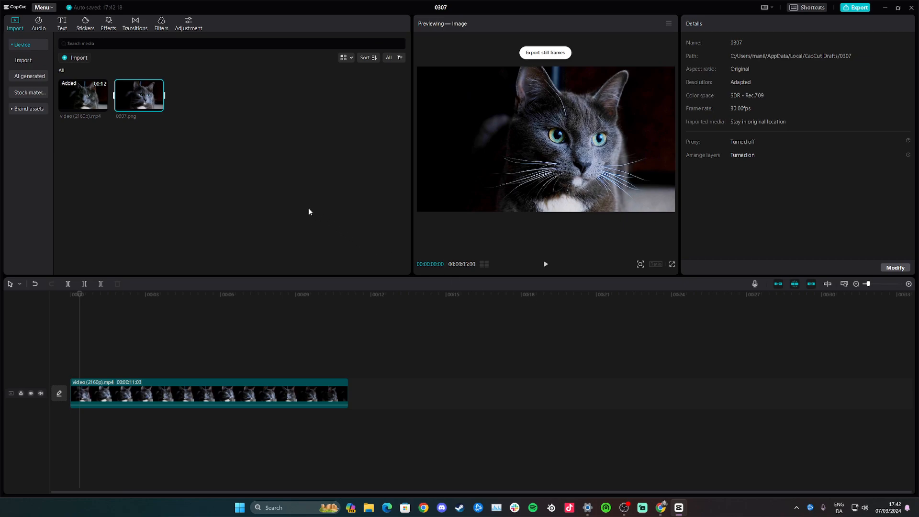
{"action": "mouse_move", "coordinate": [146, 311]}
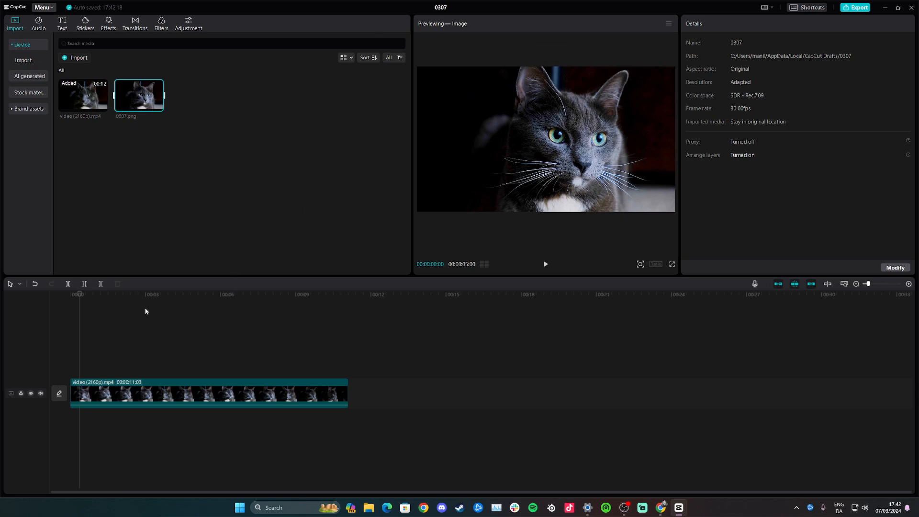
{"action": "left_click", "coordinate": [171, 294]}
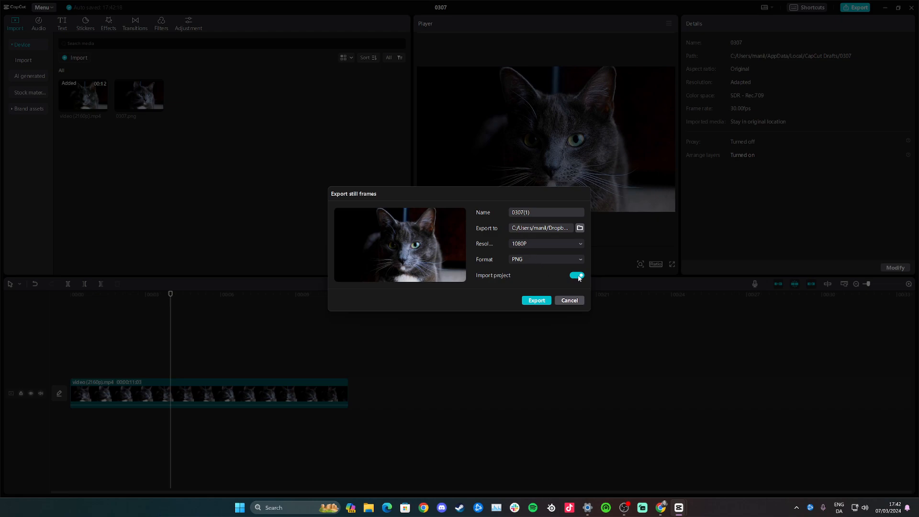
Export the four-second frame as PNG 0307(1) with Import project switched off
{"action": "left_click", "coordinate": [577, 276]}
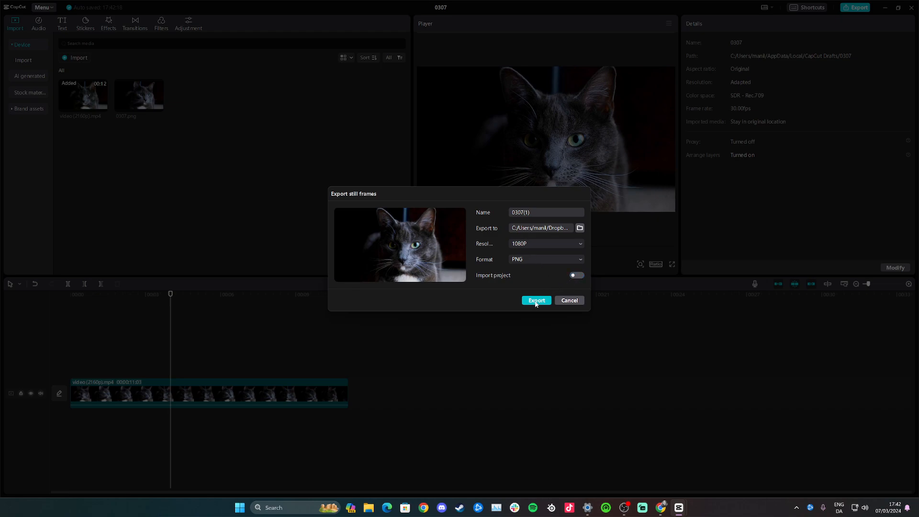
{"action": "left_click", "coordinate": [535, 300]}
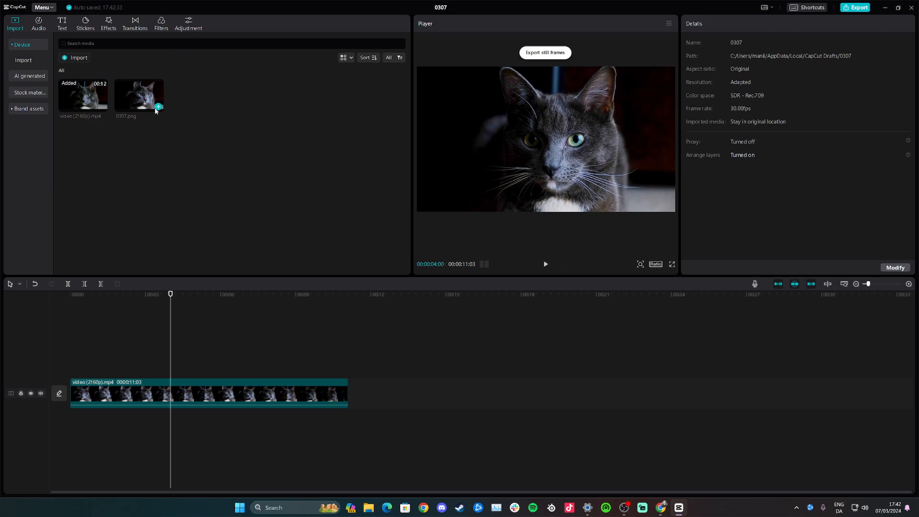
{"action": "mouse_move", "coordinate": [144, 124]}
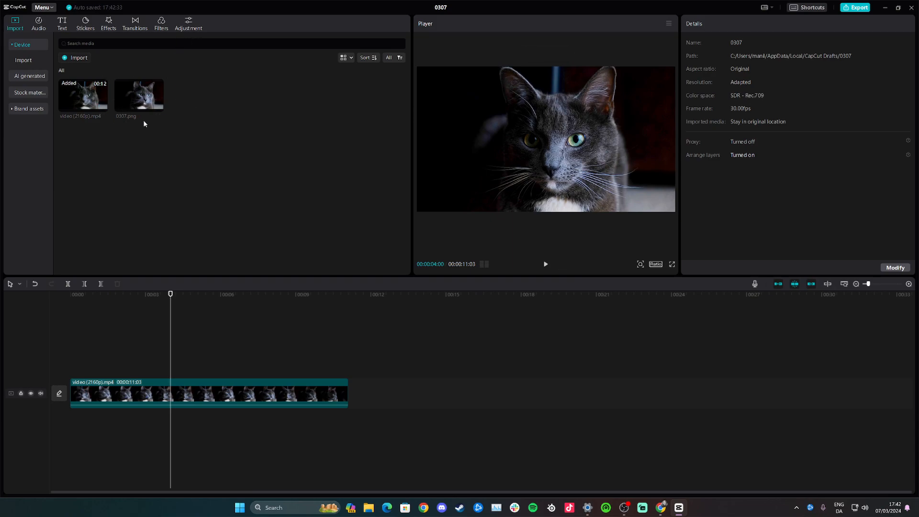
{"action": "mouse_move", "coordinate": [122, 135]}
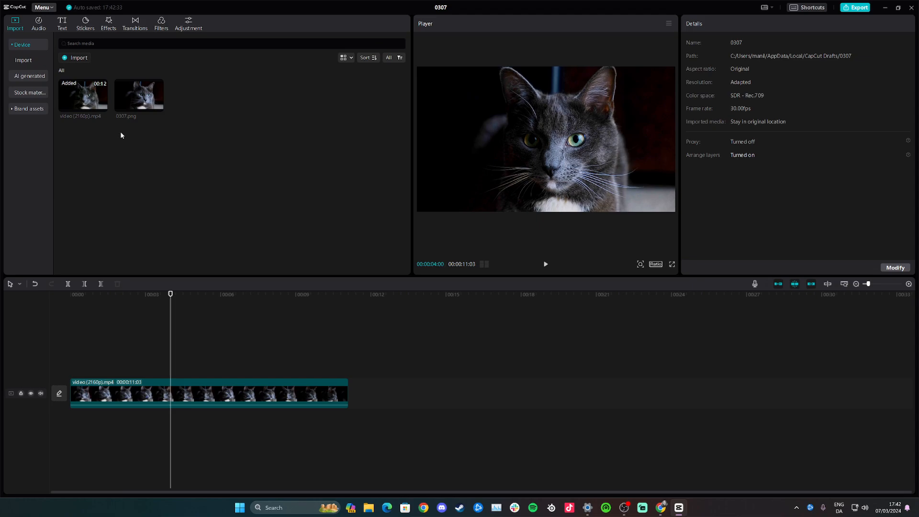
{"action": "mouse_move", "coordinate": [191, 102]}
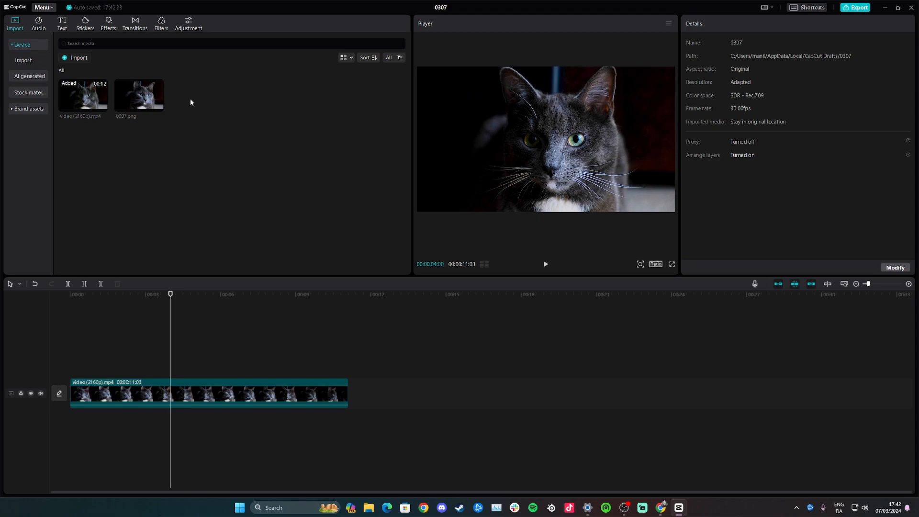